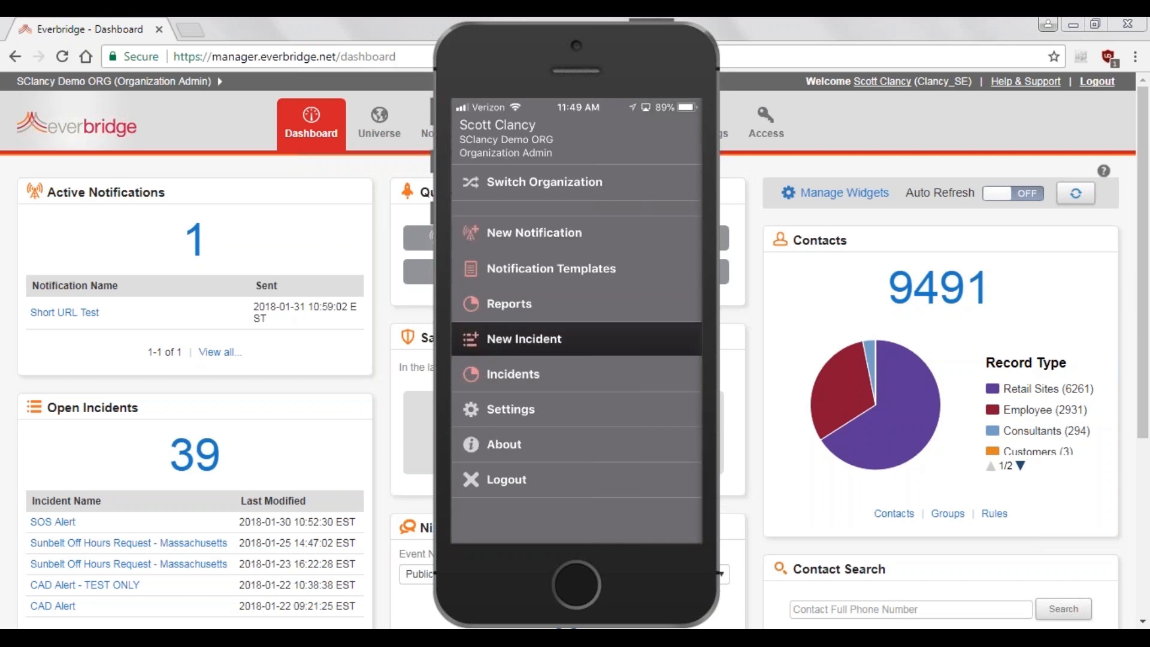
# - Start a new incident from the Hurricane Warning weather template, with Category 2
pyautogui.click(523, 338)
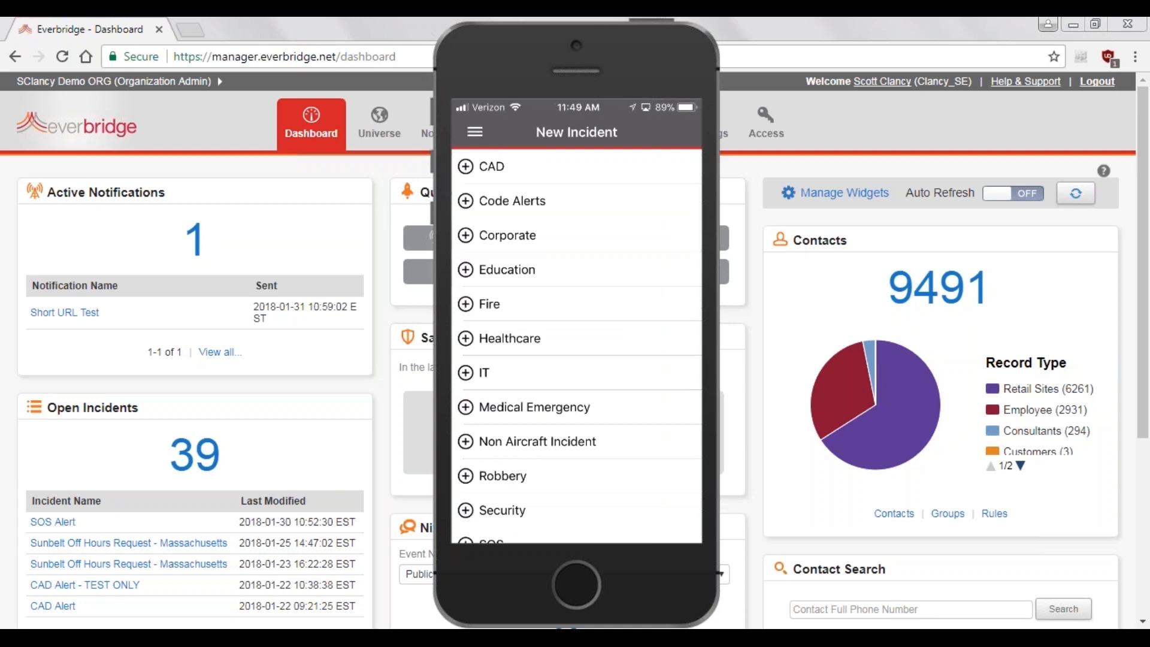
pyautogui.scroll(-3)
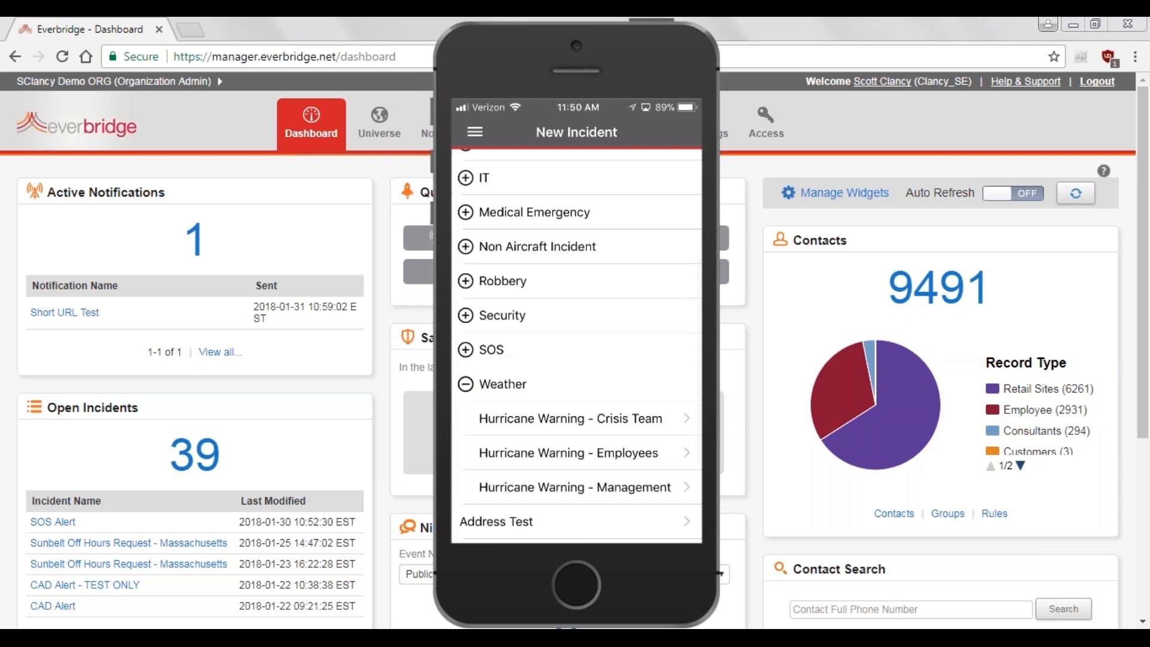
pyautogui.click(569, 418)
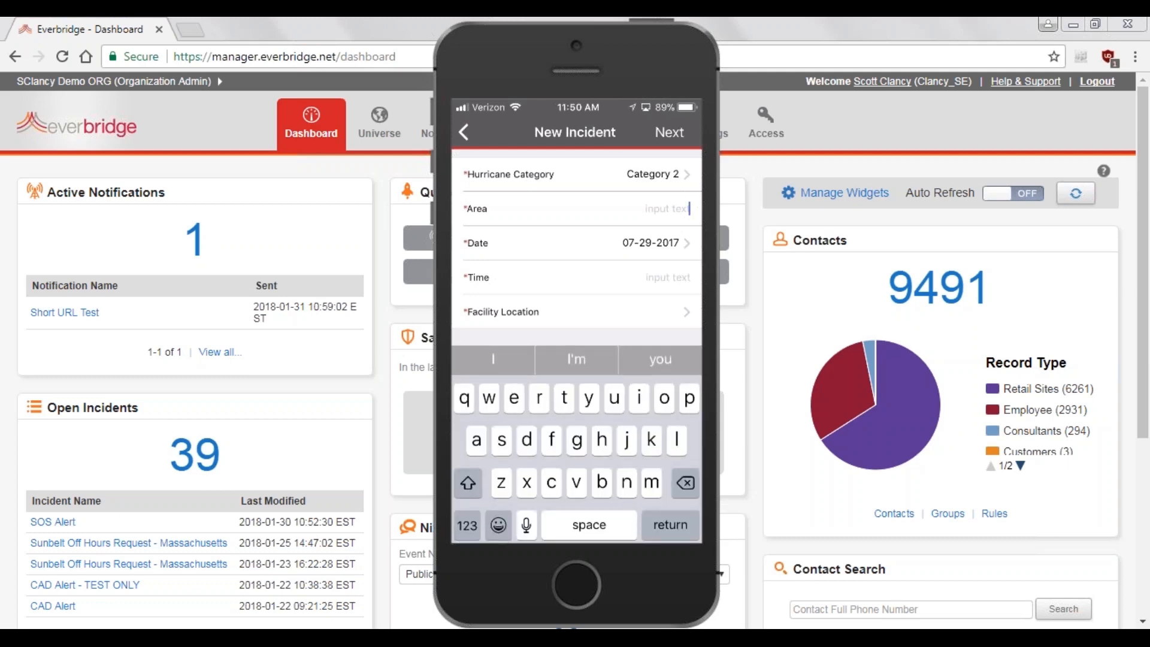
# - Enter area 'gulf coast', date 01-31-2018, time 10am and facility Lubbock, then preview the message
pyautogui.write('gulf coast')
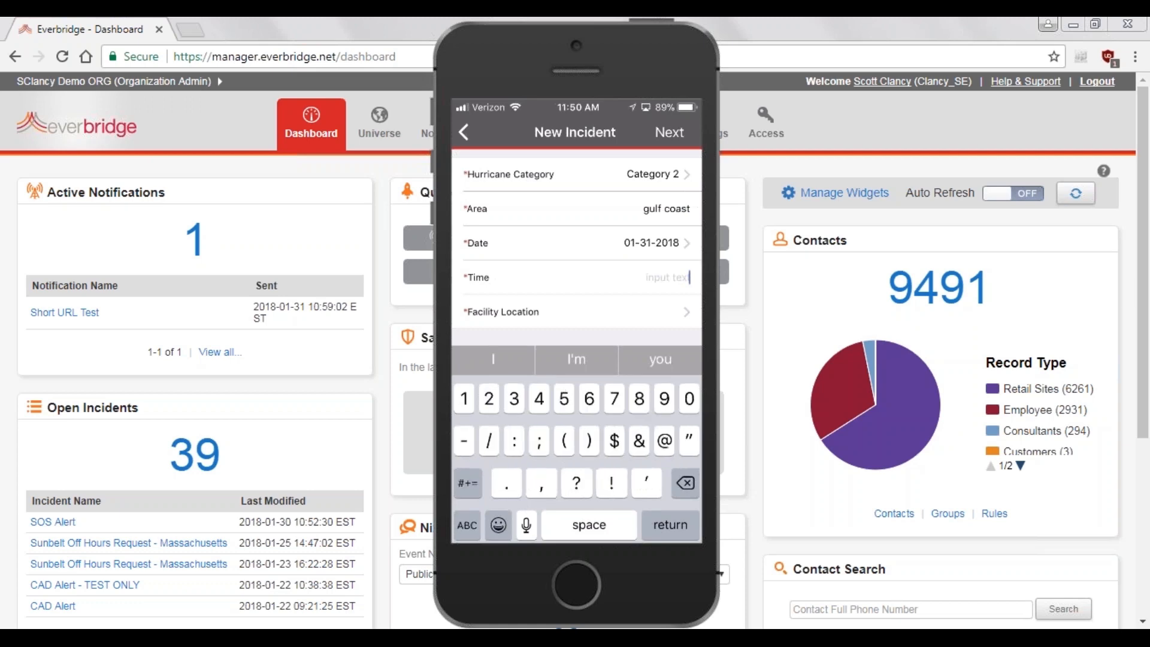
pyautogui.write('10am')
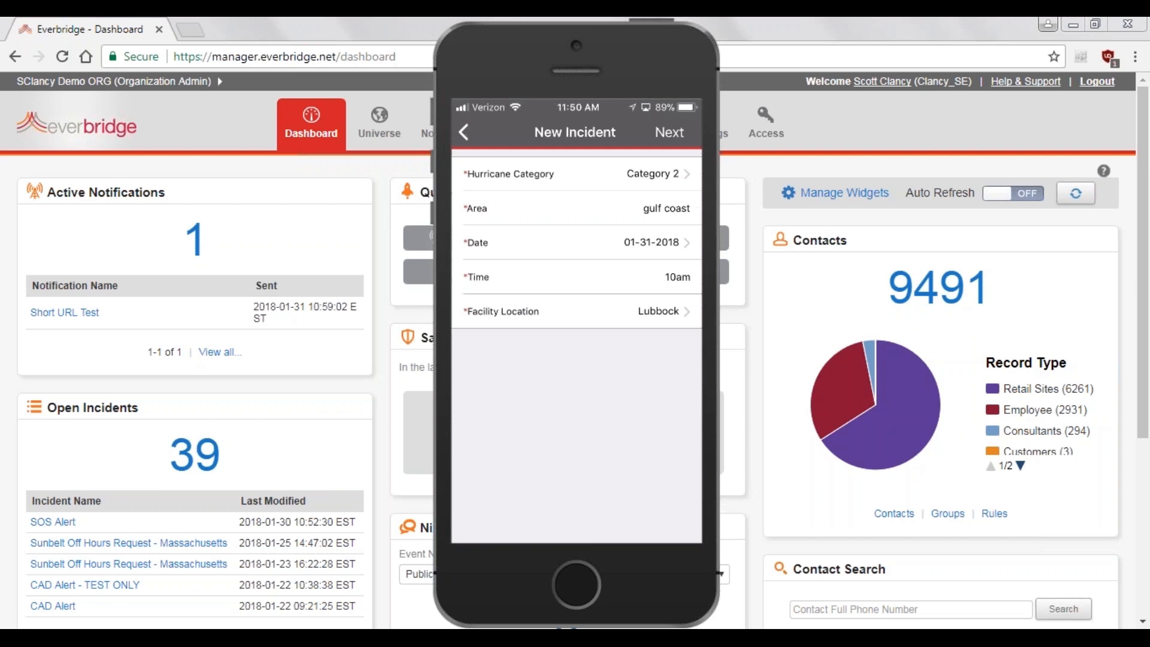
pyautogui.click(668, 133)
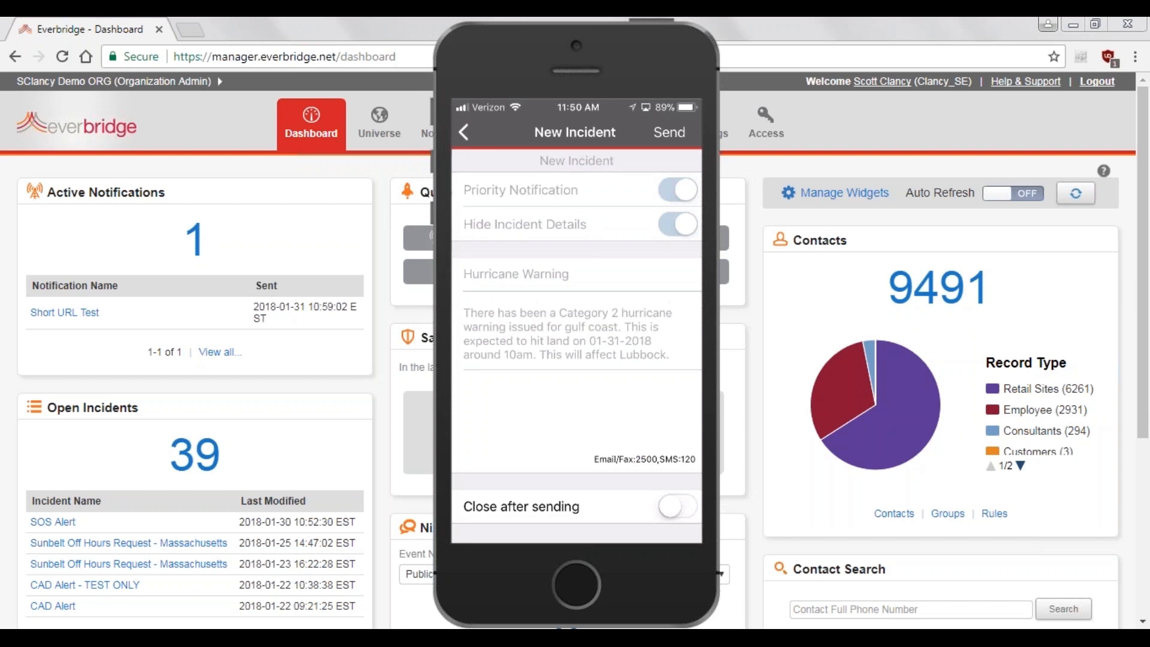
# - Send the Hurricane Warning incident from the preview screen
pyautogui.click(668, 133)
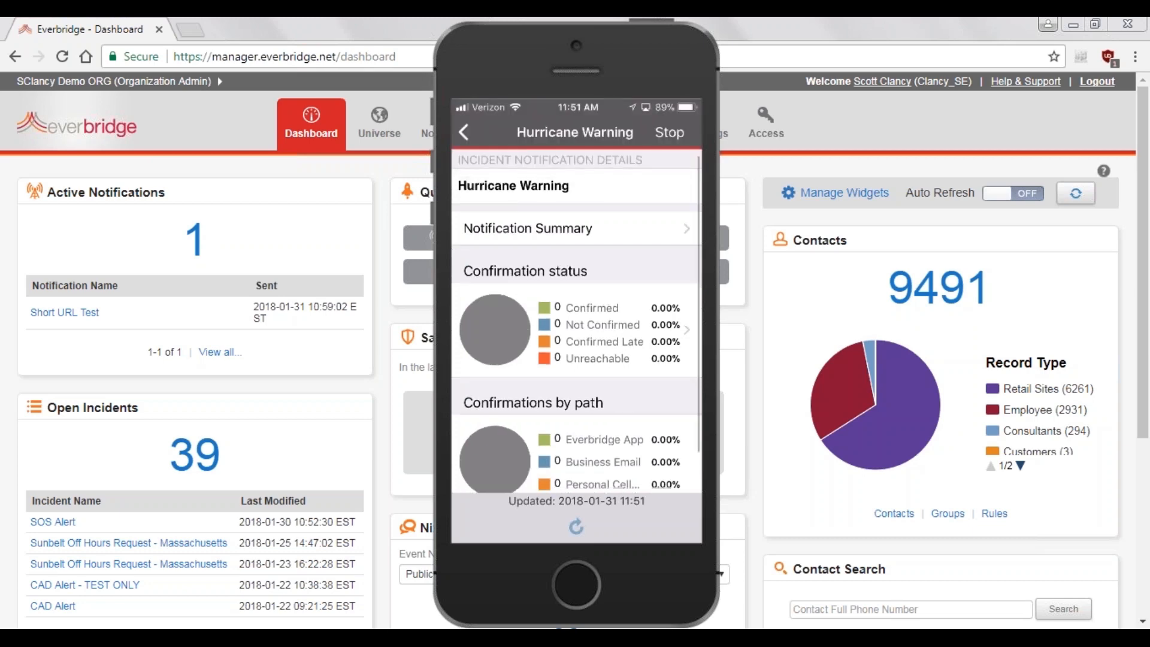
# - Open the incident's confirmation status and browse categories like Confirmed Late
pyautogui.scroll(-3)
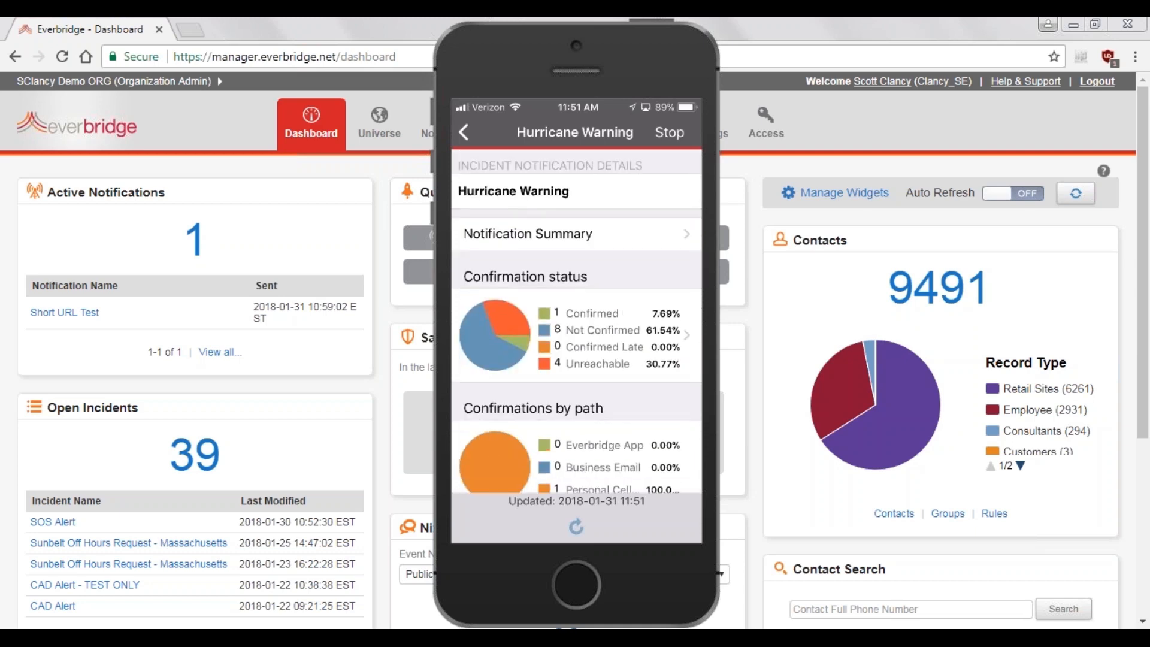
pyautogui.click(599, 330)
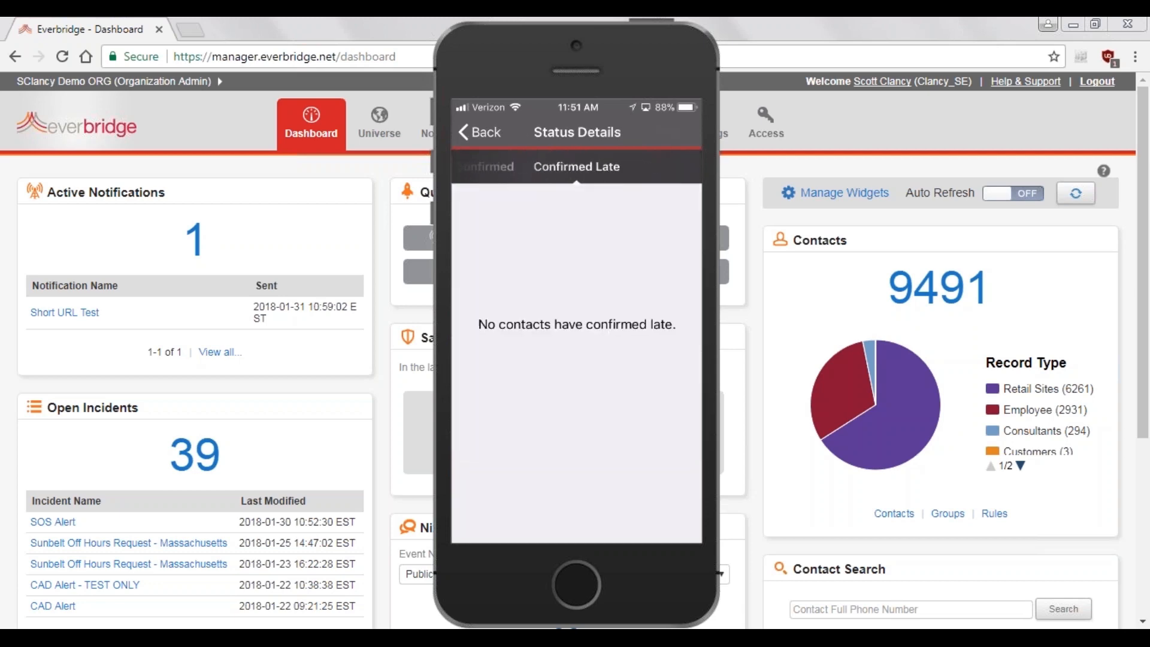
pyautogui.click(628, 166)
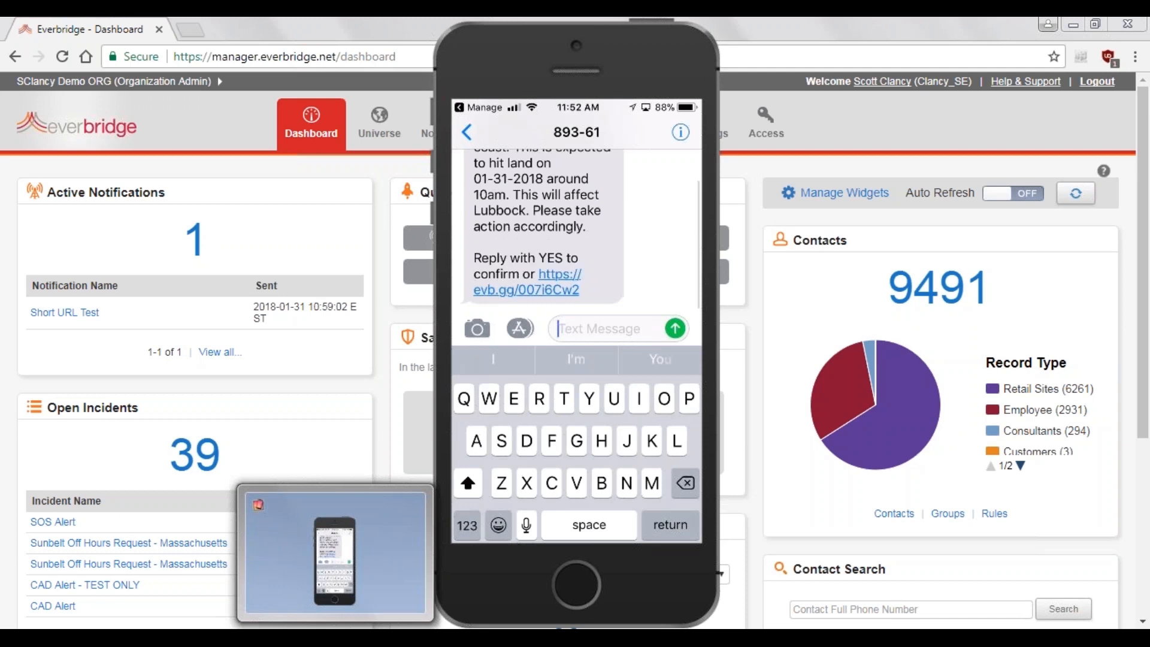
# - Reply 'Yes' to the hurricane warning text message
pyautogui.write('Yes')
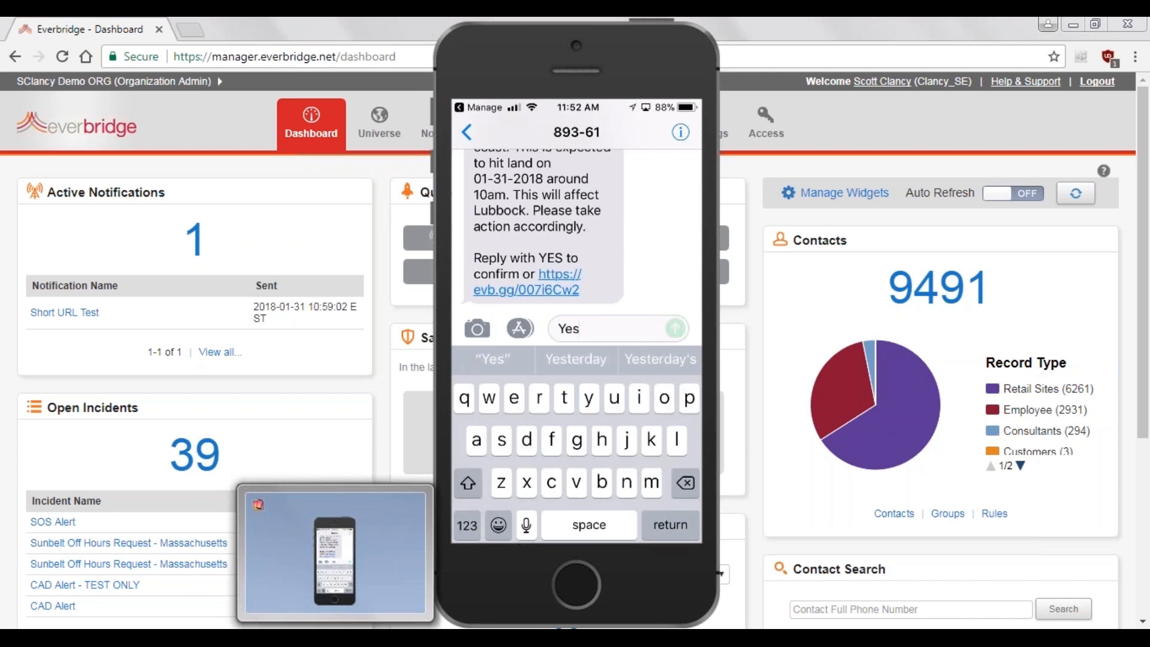
pyautogui.click(674, 328)
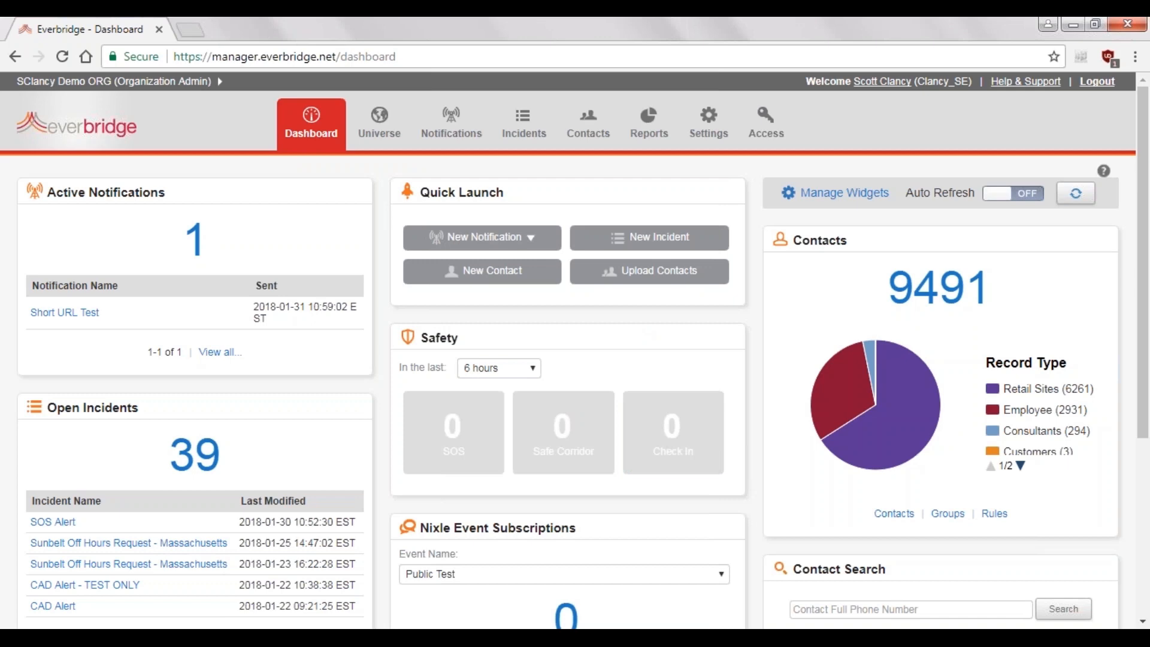
pyautogui.moveTo(534, 438)
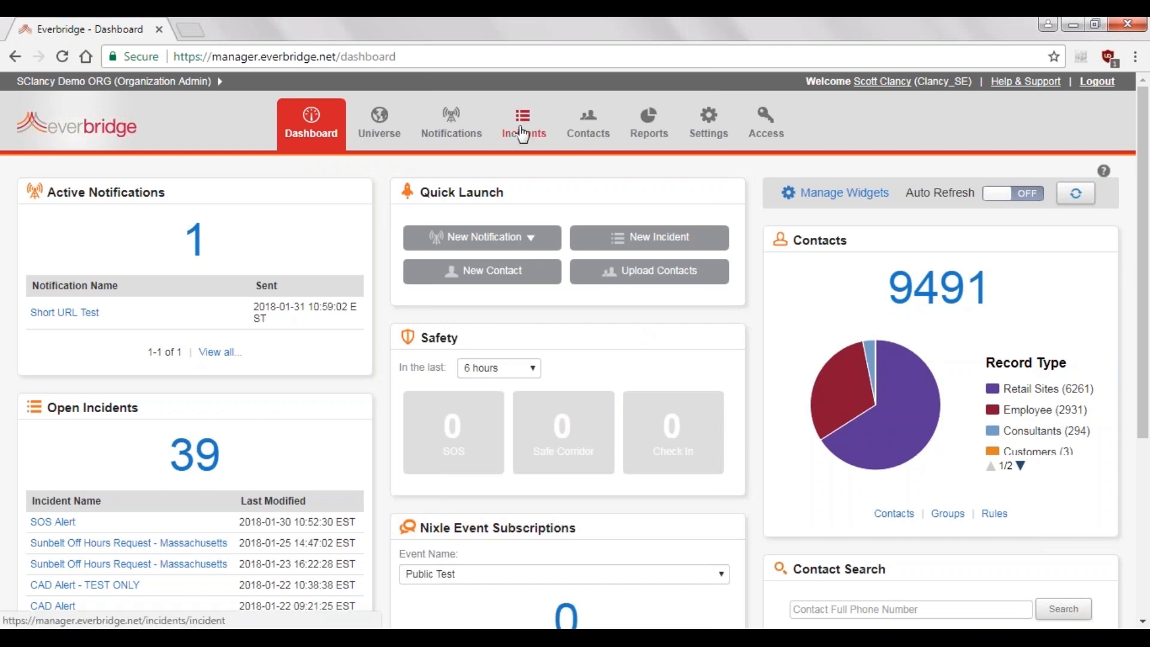
# - Go to the web Incidents page and show the incident templates list
pyautogui.click(523, 117)
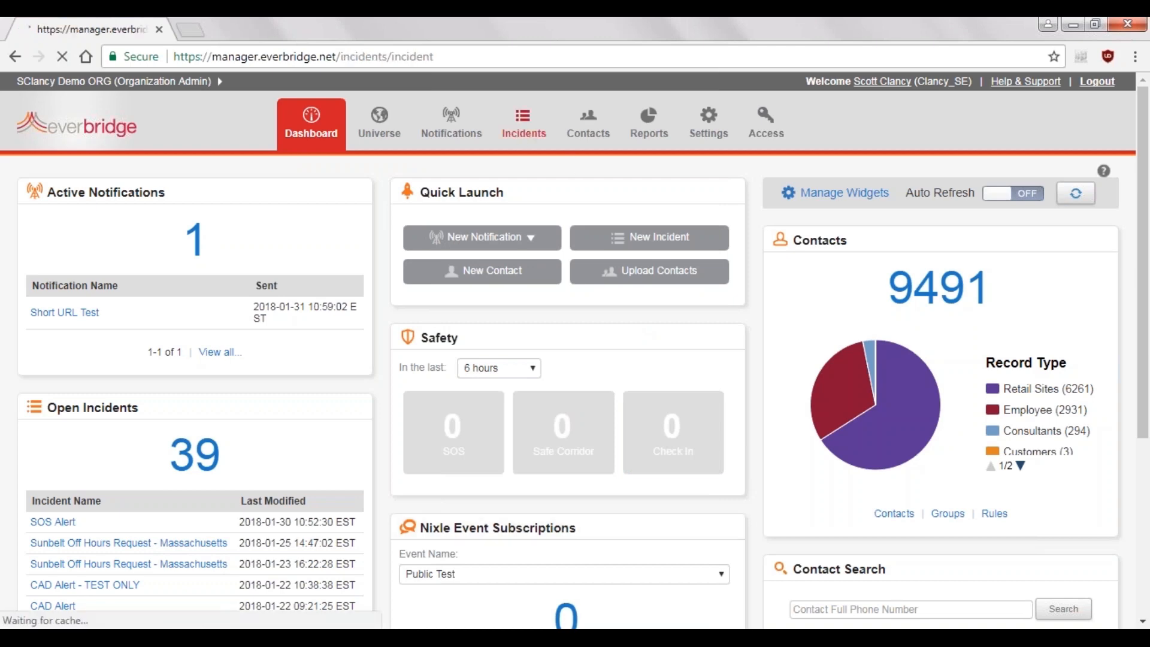
pyautogui.click(530, 122)
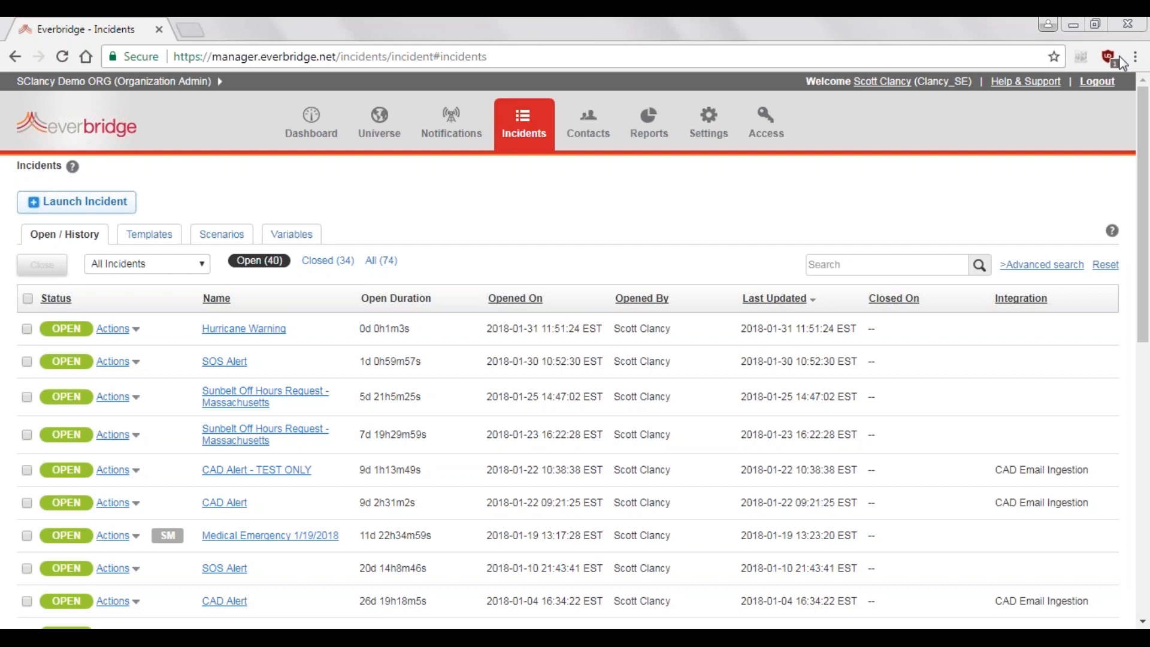
pyautogui.click(146, 234)
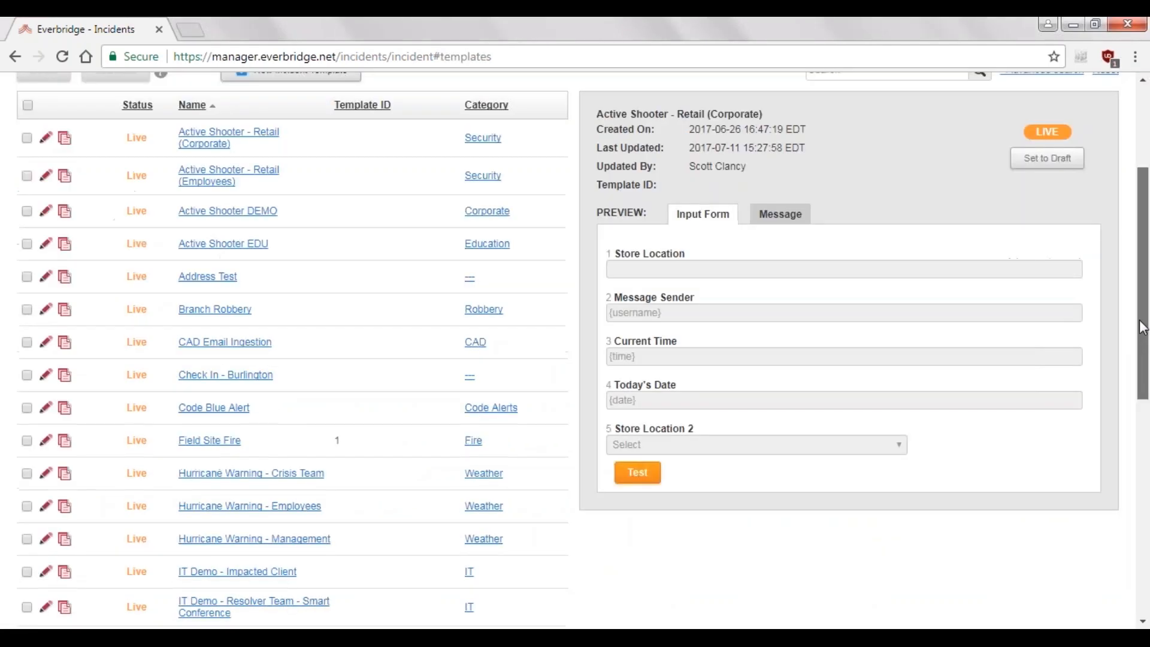
# - Preview the Hurricane Warning - Employees template and view its Input Form fields
pyautogui.scroll(-3)
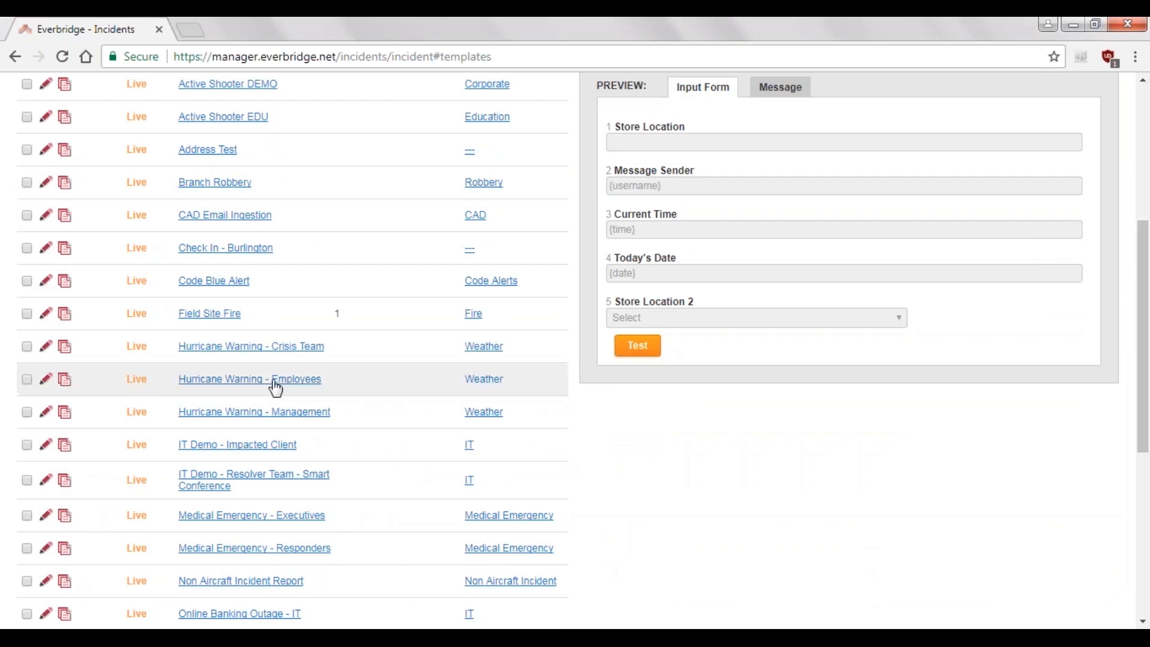
pyautogui.click(249, 379)
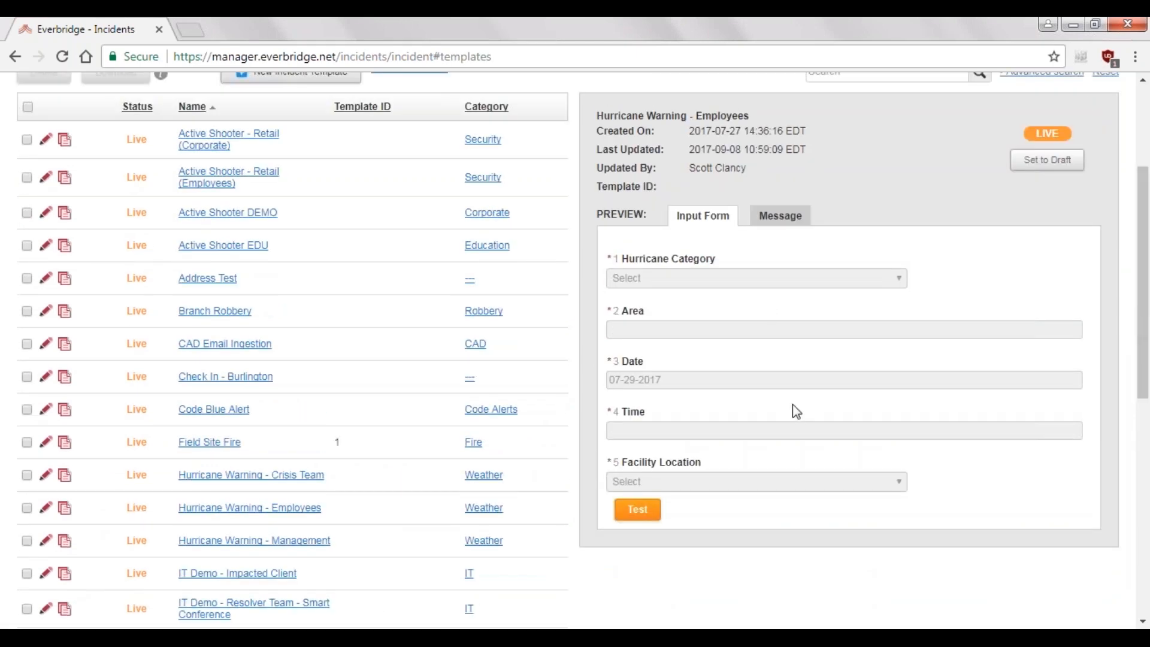
pyautogui.click(778, 214)
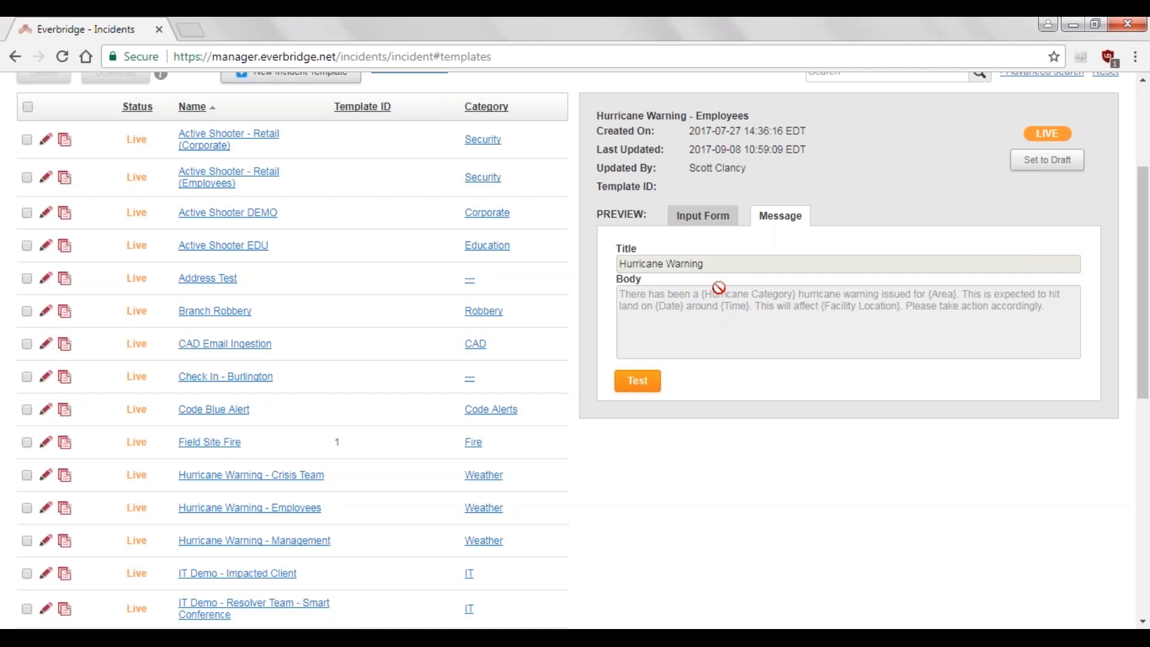
pyautogui.moveTo(716, 326)
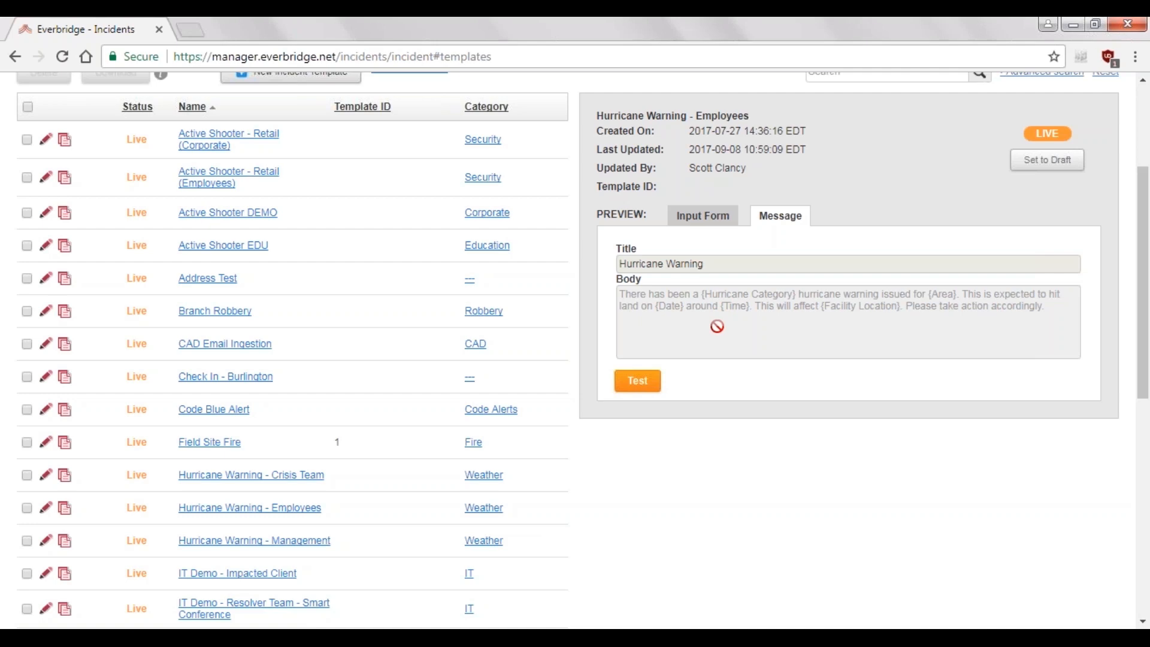
pyautogui.click(700, 215)
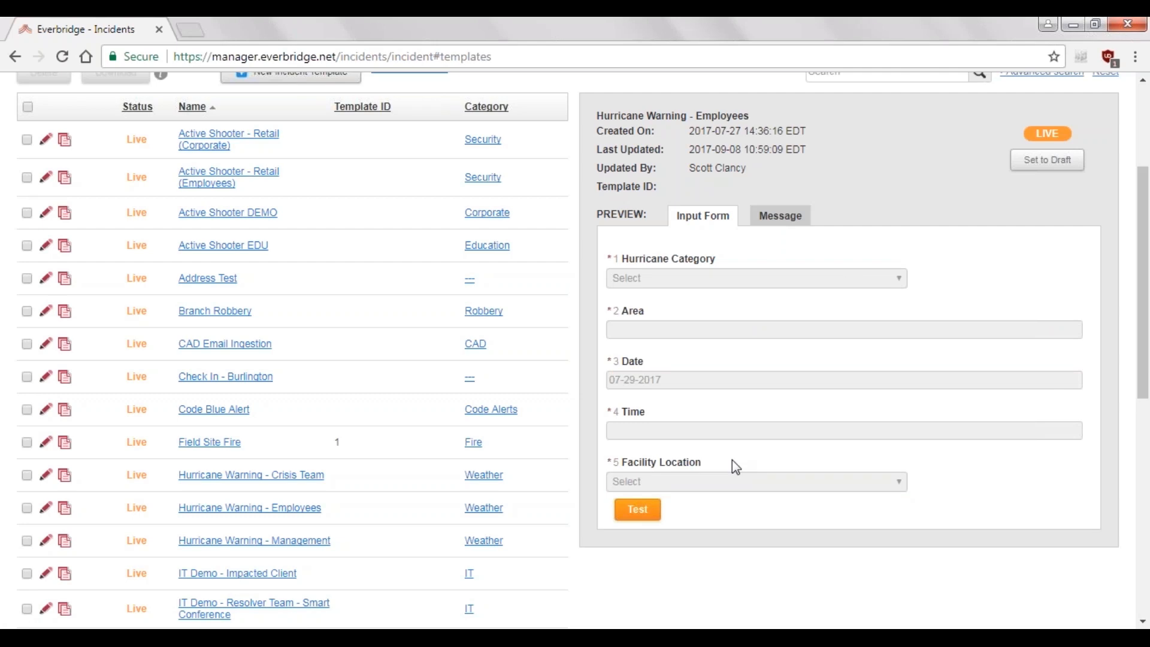
pyautogui.scroll(-3)
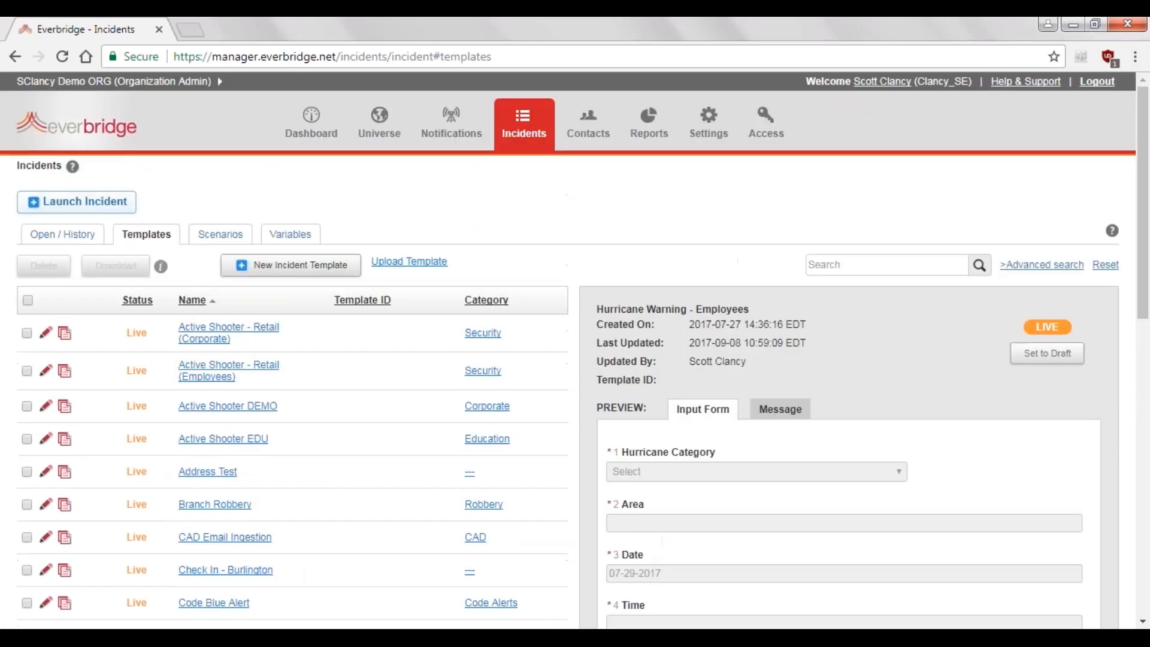
# - Launch a new incident and expand the Weather category to choose Hurricane Warning - Employees
pyautogui.click(76, 202)
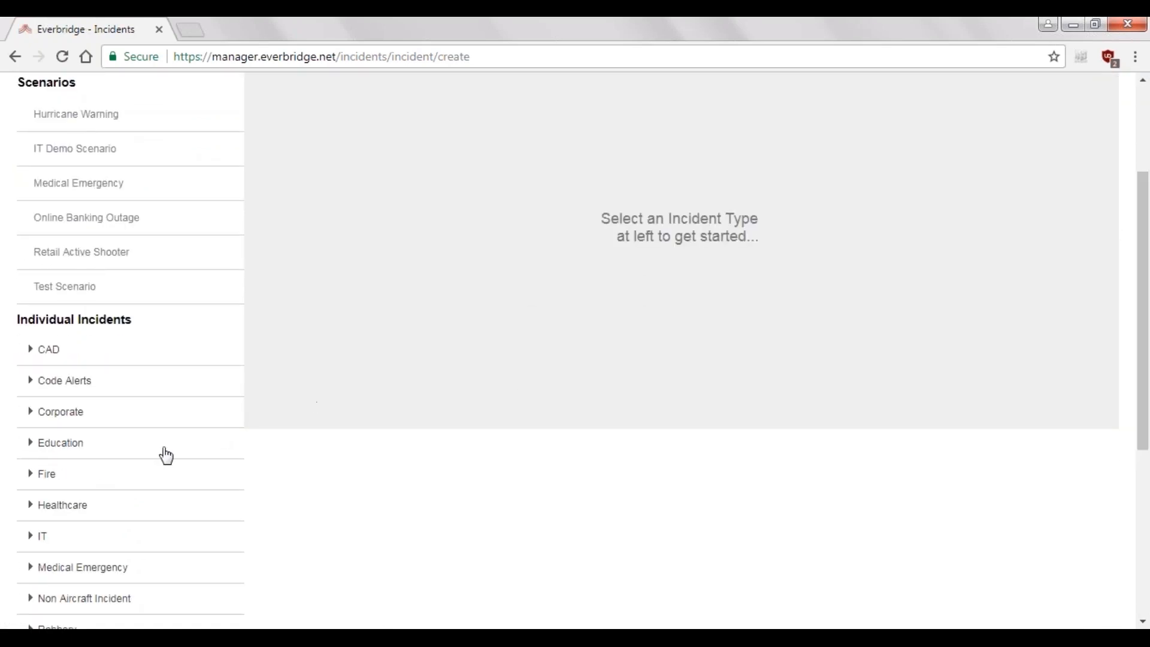
pyautogui.moveTo(48, 539)
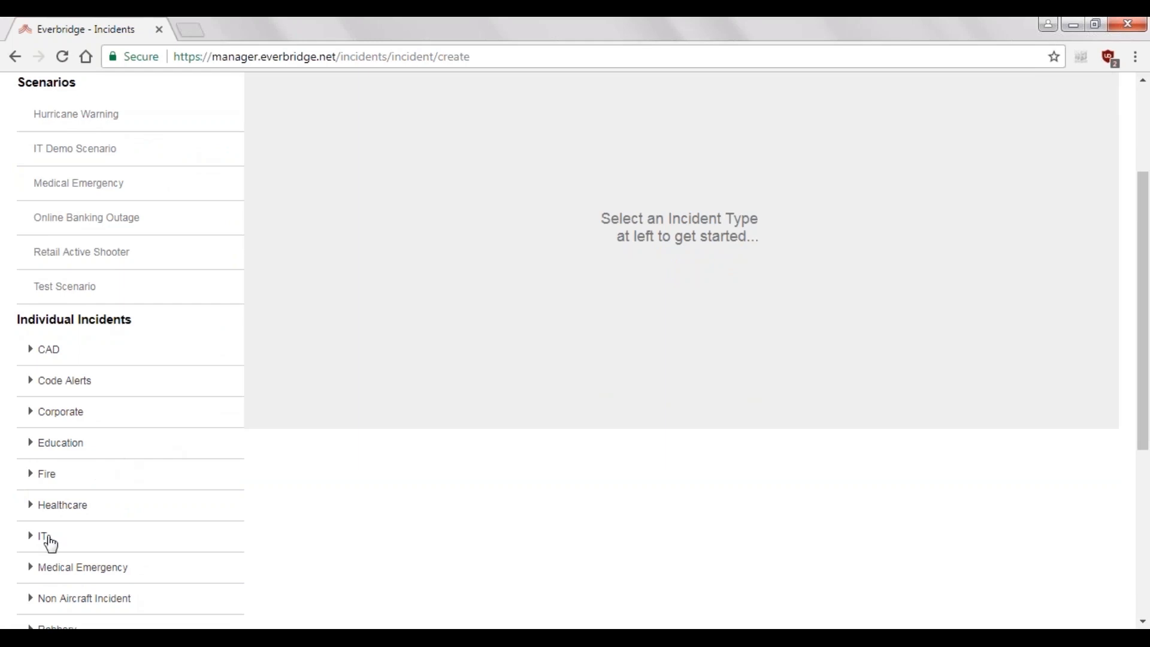
pyautogui.scroll(-3)
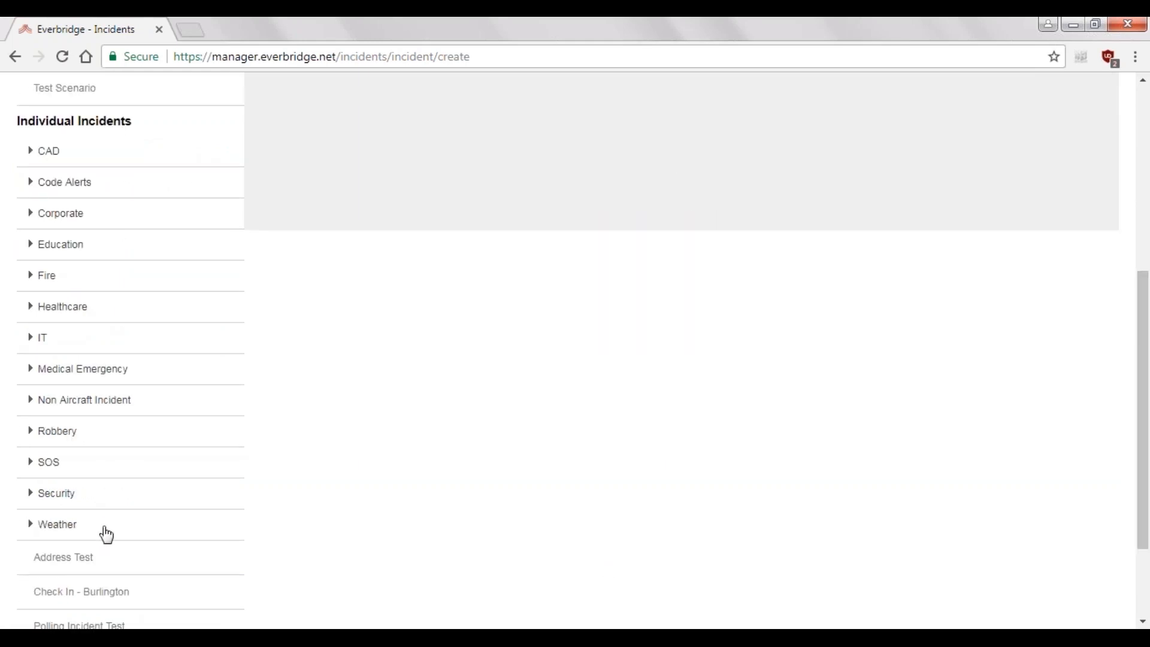
pyautogui.click(57, 523)
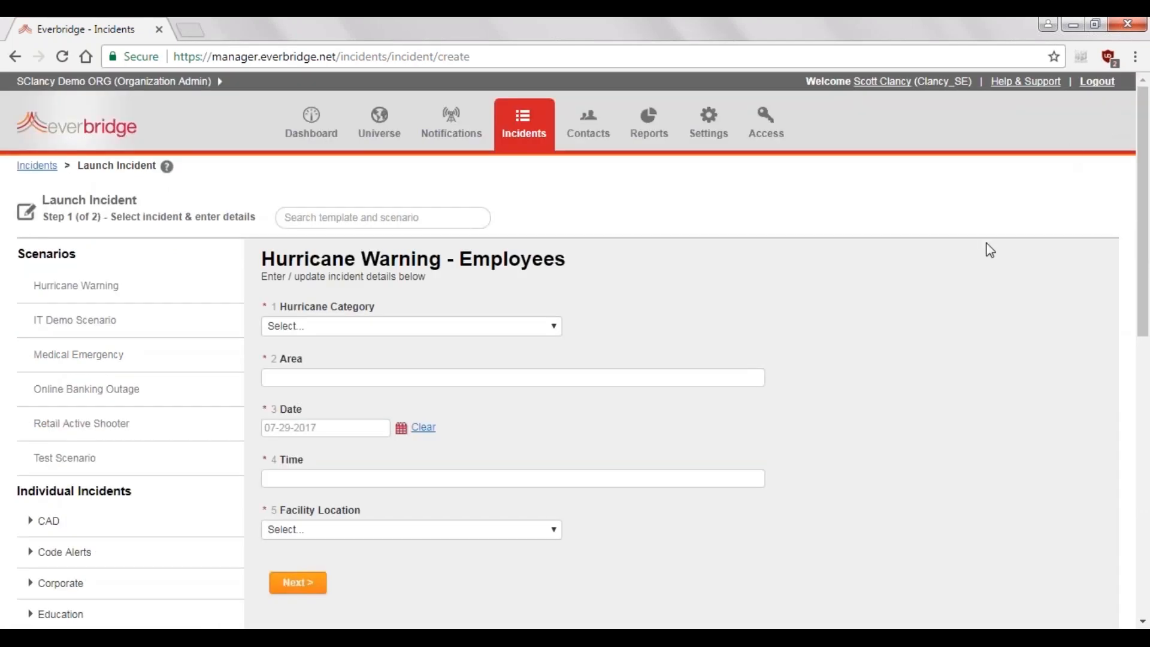
# - Set Facility Location to Lubbock, then Fort Worth, and finally Oklahoma
pyautogui.scroll(-3)
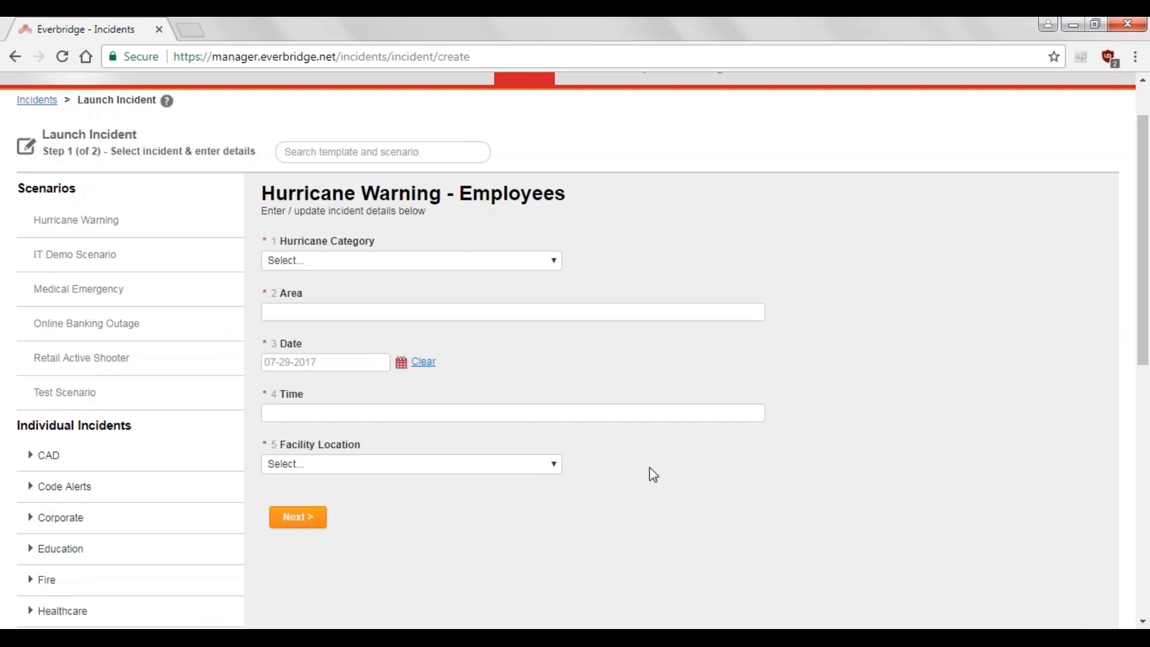
pyautogui.moveTo(611, 597)
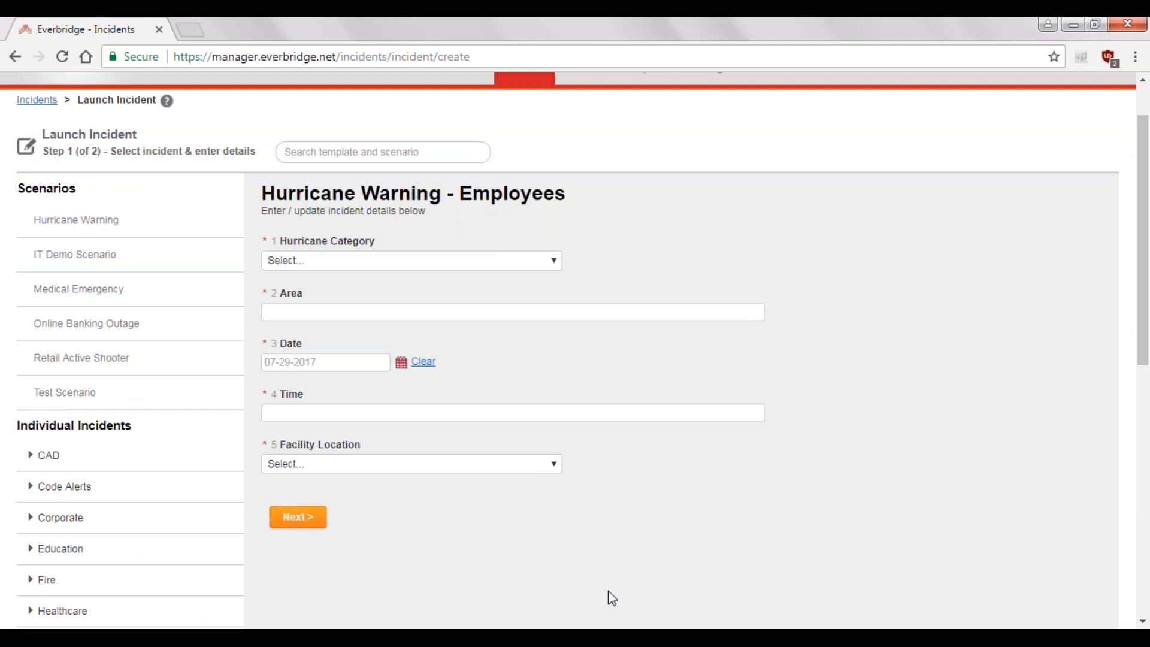
pyautogui.moveTo(483, 469)
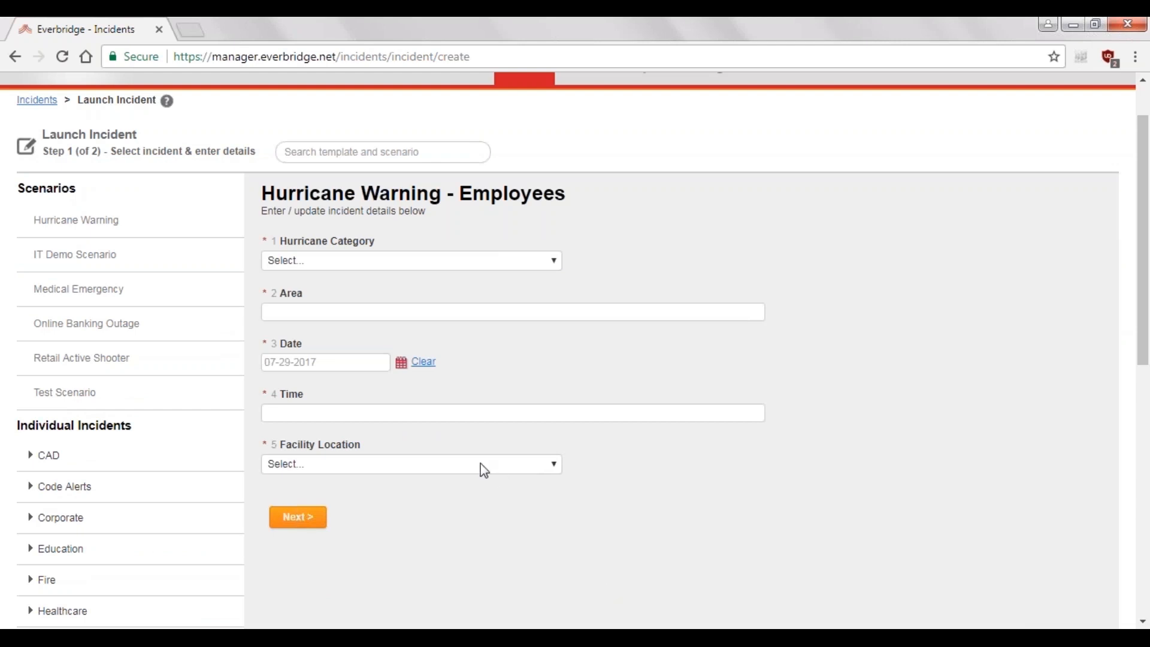
pyautogui.click(409, 464)
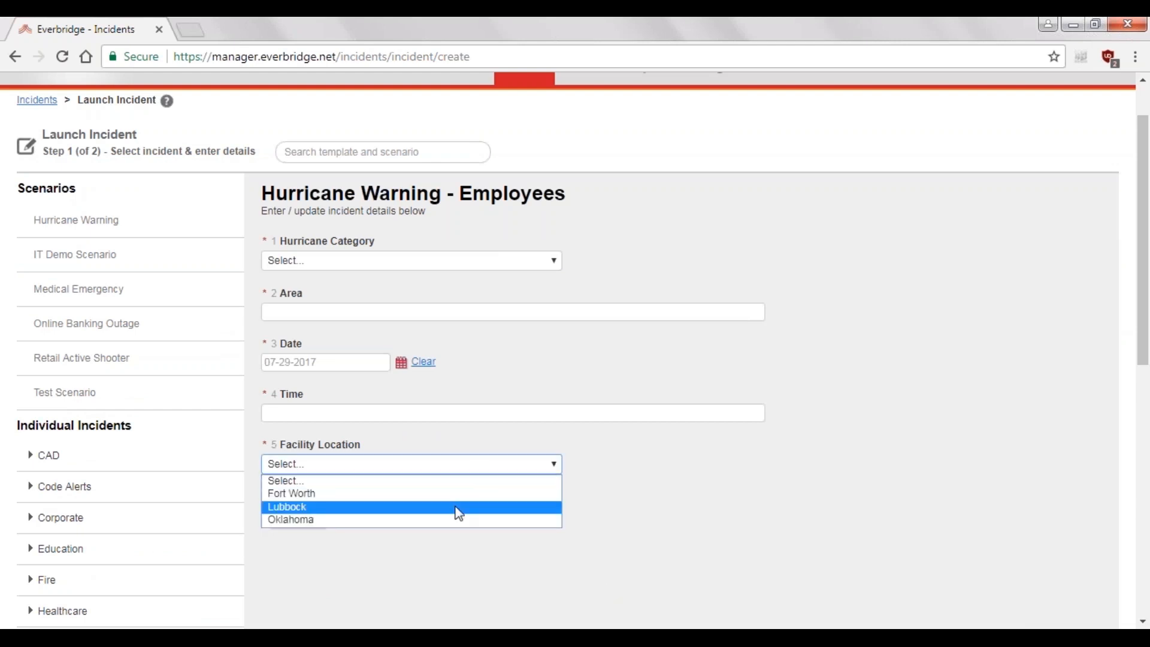
pyautogui.click(286, 507)
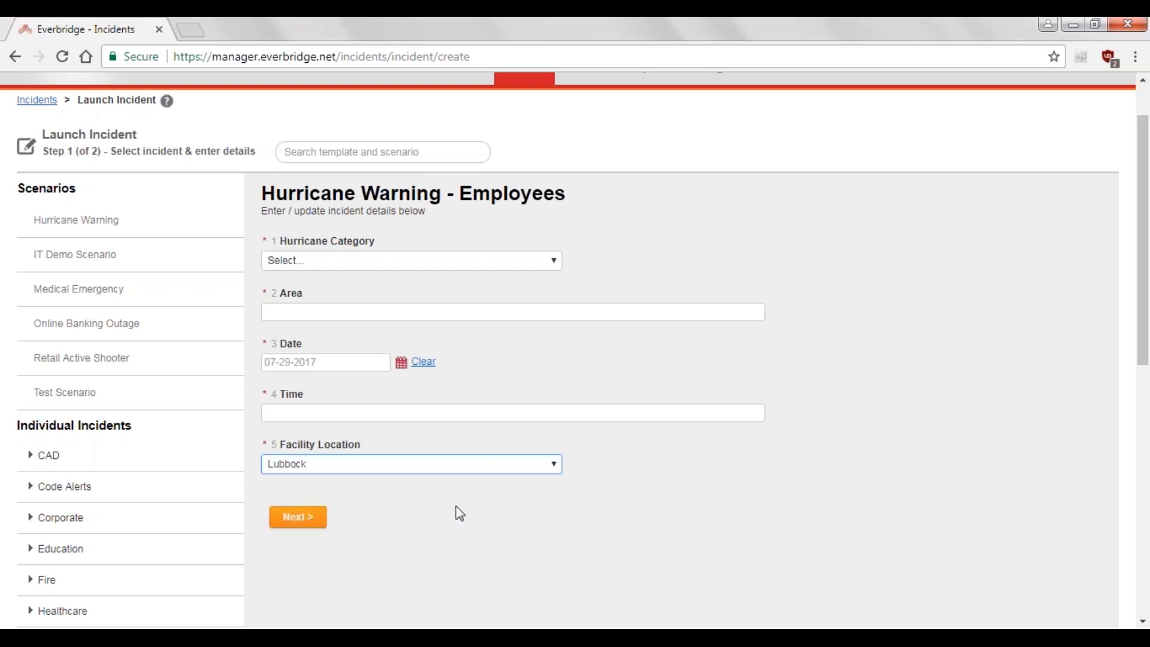
pyautogui.moveTo(506, 488)
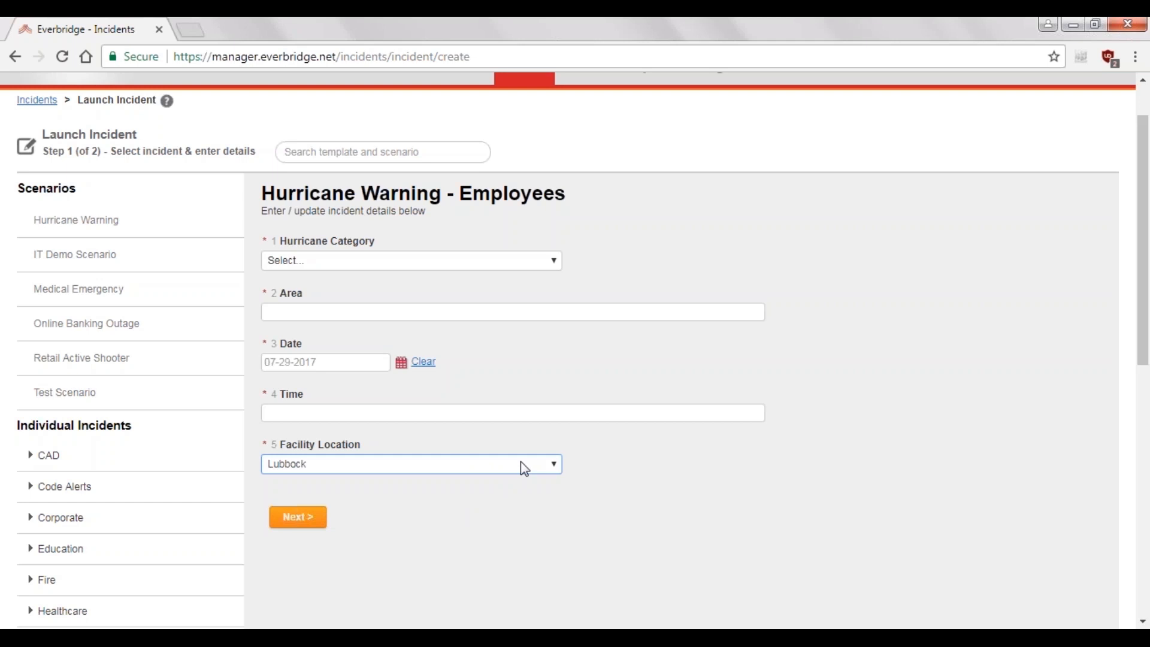
pyautogui.click(410, 463)
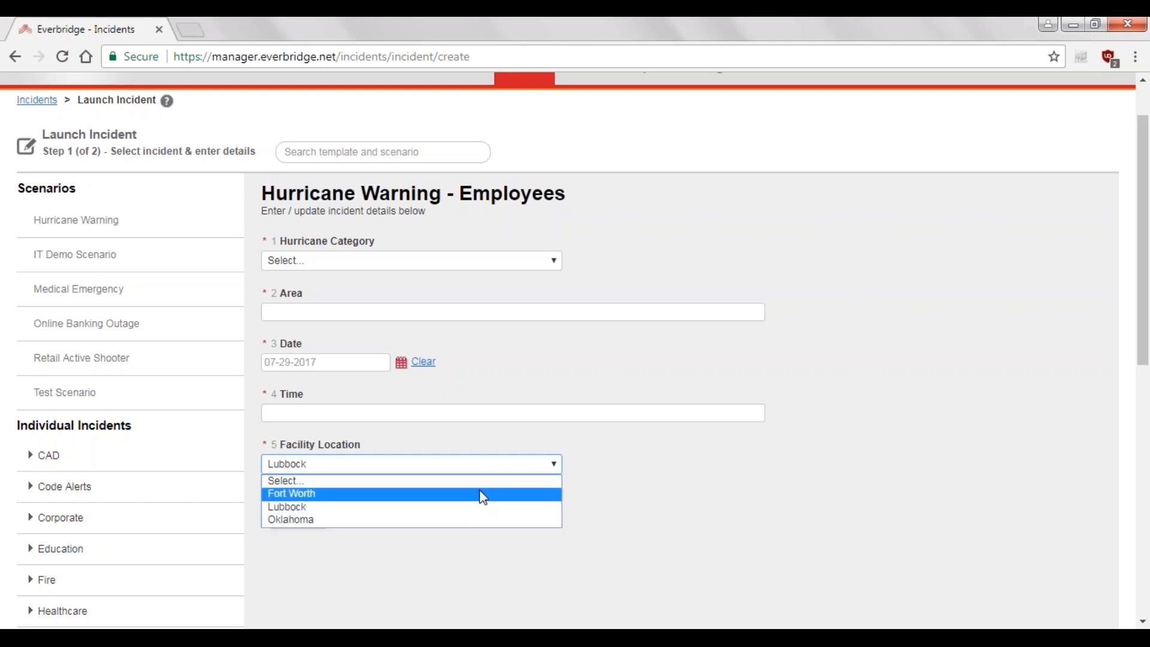
pyautogui.click(291, 493)
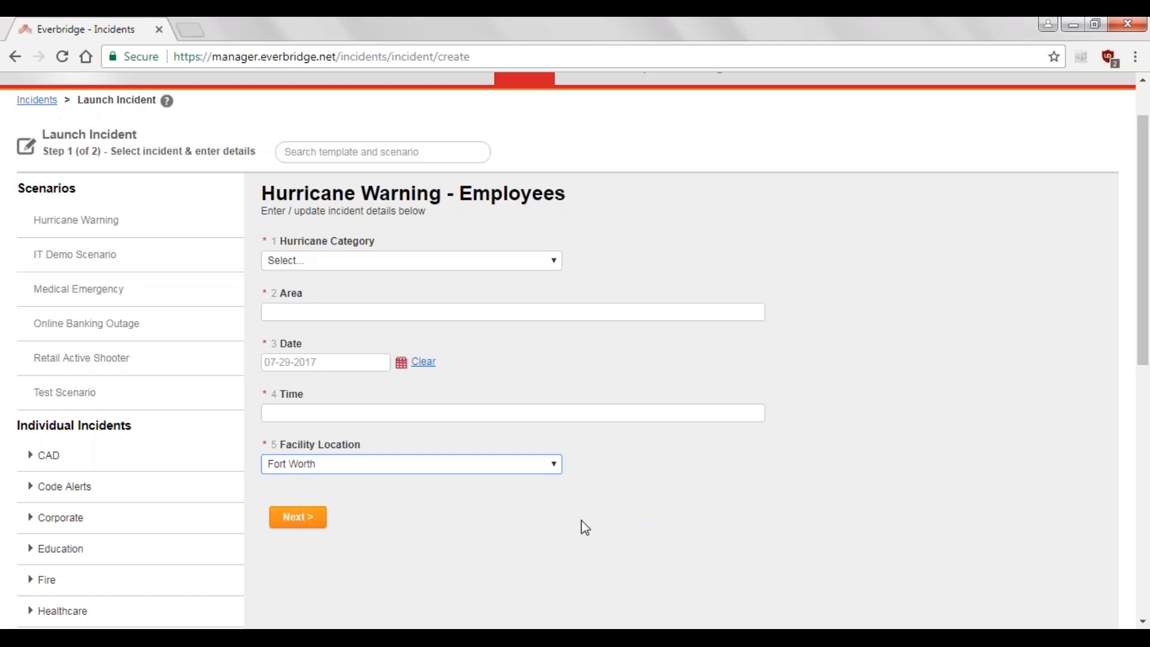
pyautogui.click(411, 464)
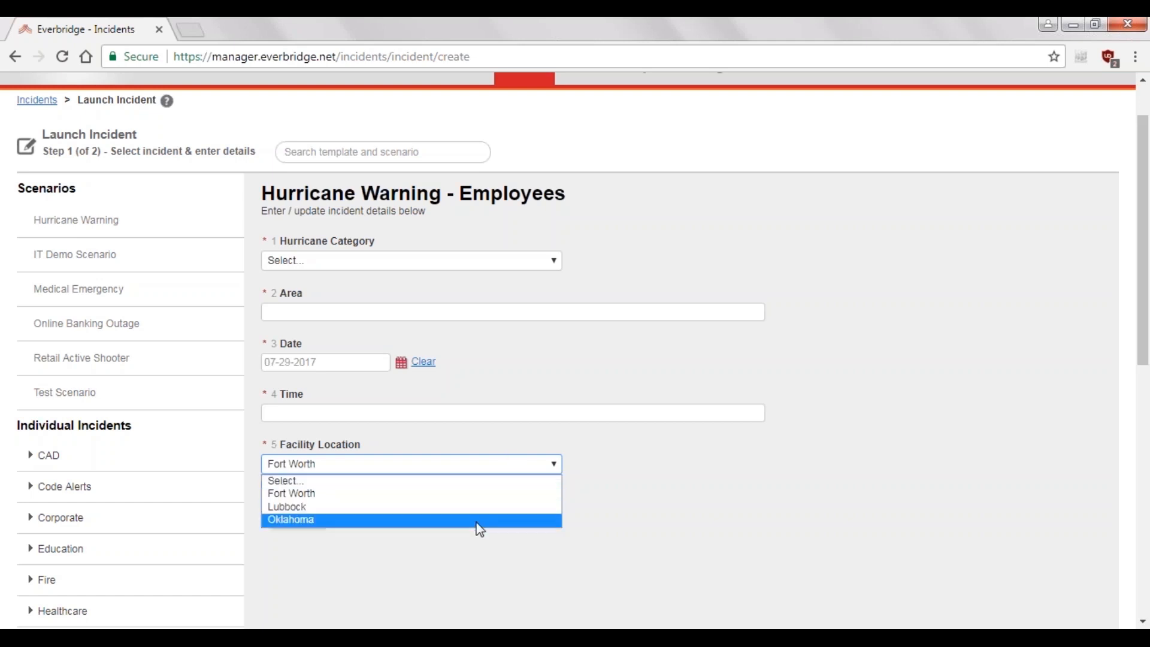
pyautogui.click(291, 519)
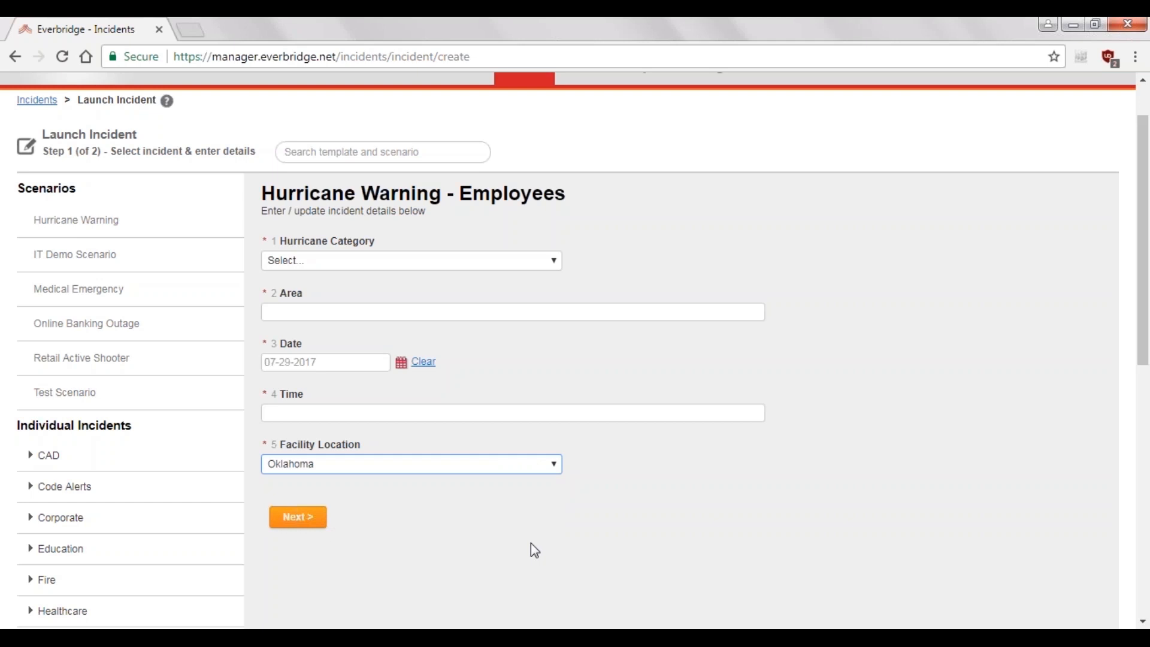
pyautogui.moveTo(348, 621)
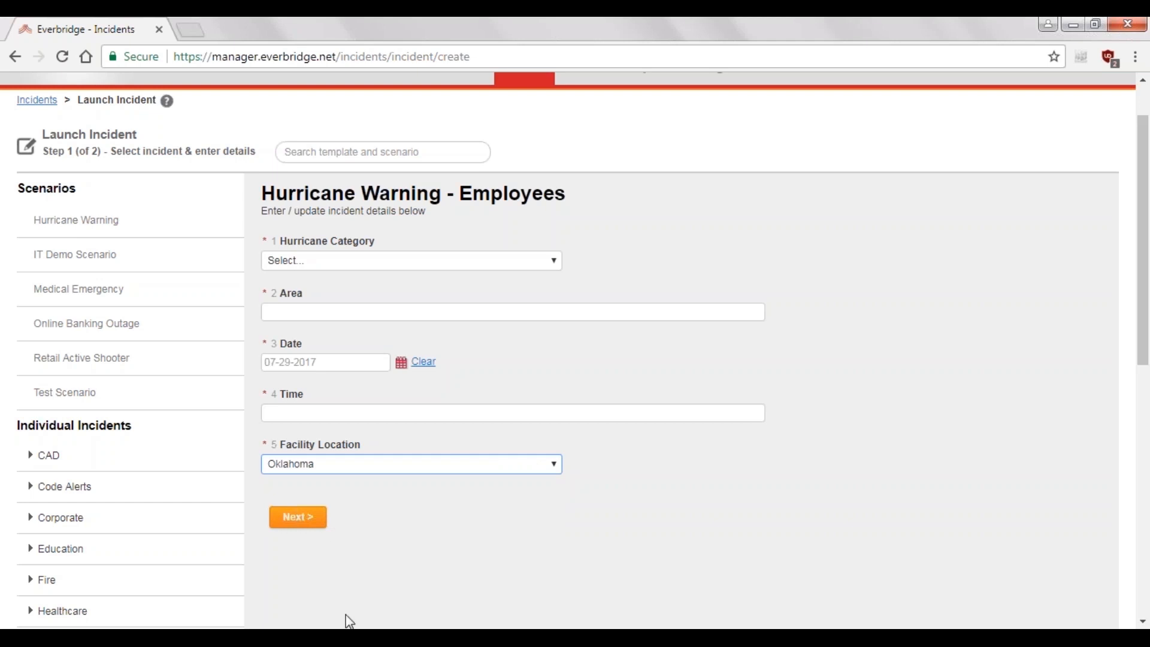